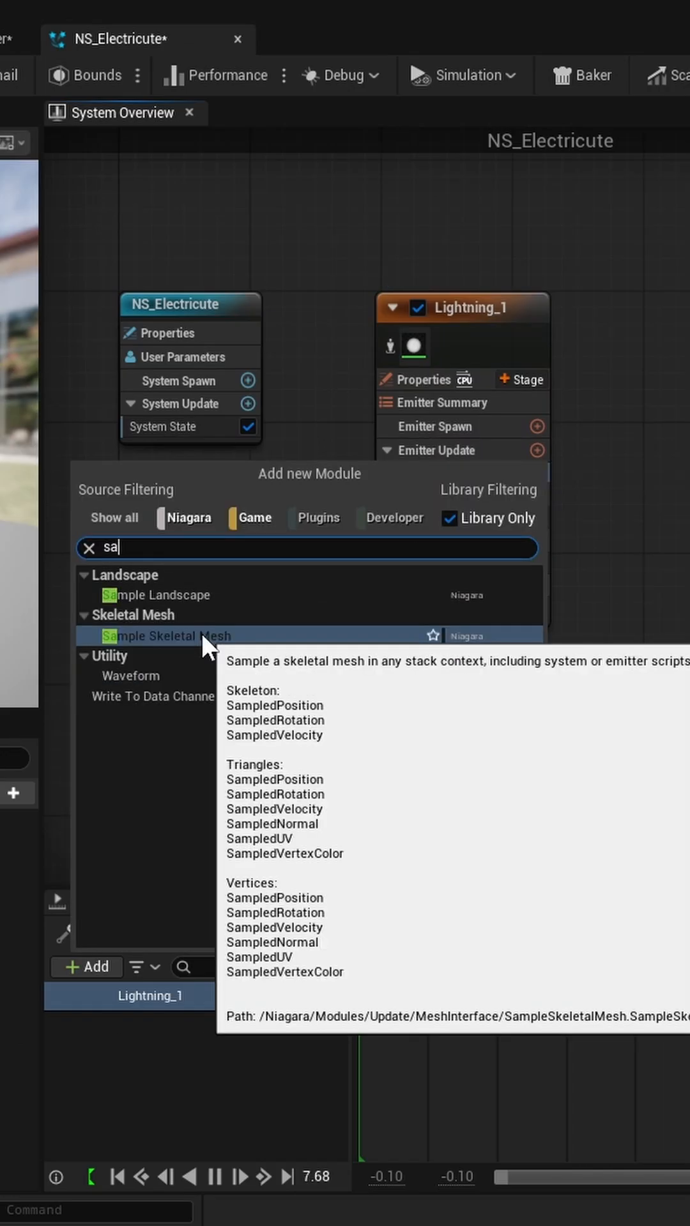
Add a Sample Skeletal Mesh module to the Lightning_1 emitter update
{"action": "left_click", "coordinate": [158, 637]}
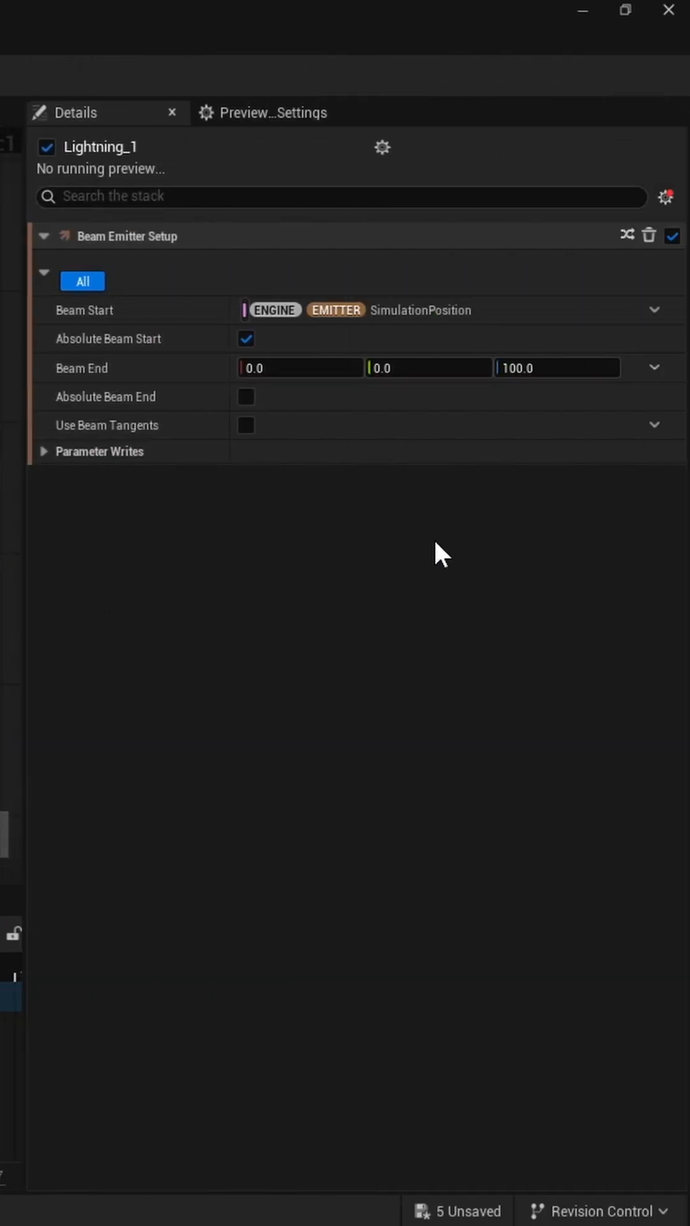
Link Beam Start and Beam End to the two skeletal mesh samples' SampledPosition outputs
{"action": "left_click", "coordinate": [654, 309]}
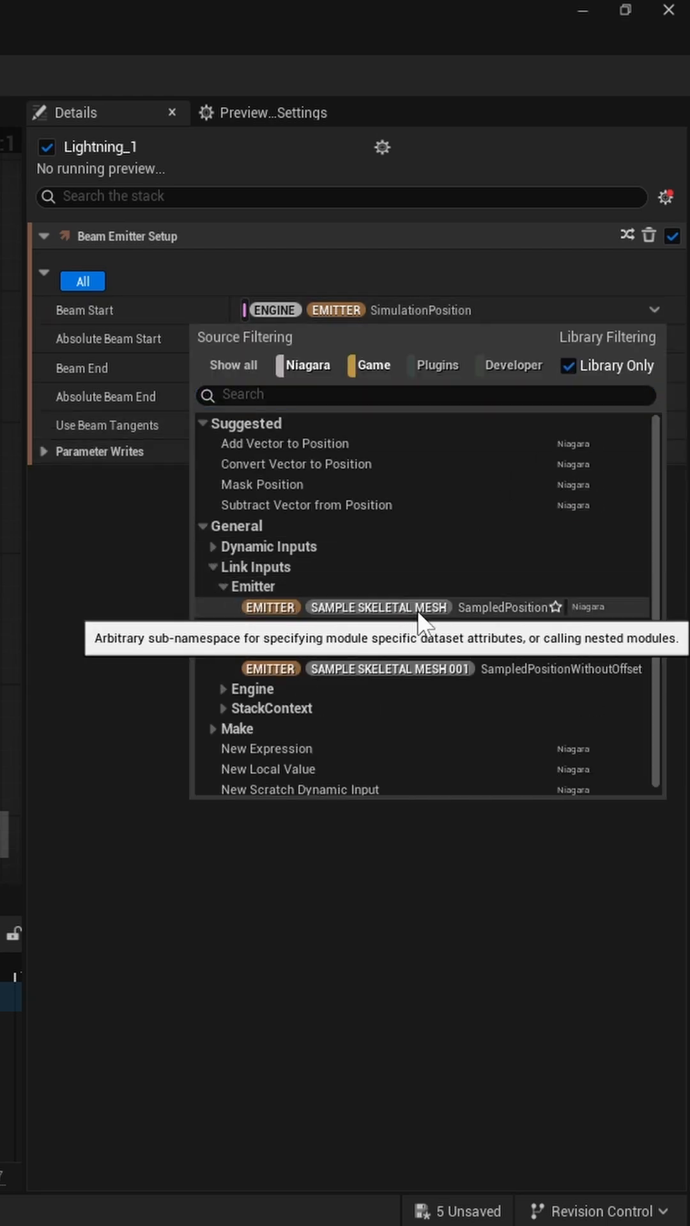
{"action": "left_click", "coordinate": [378, 607]}
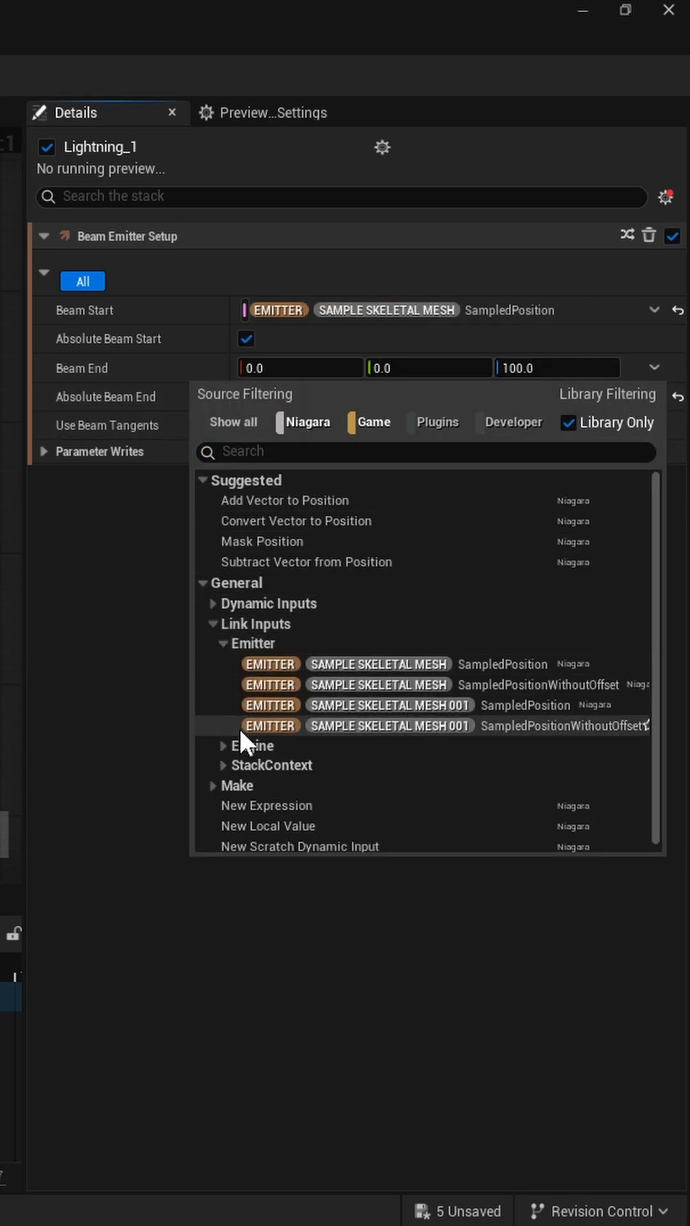
{"action": "left_click", "coordinate": [391, 706]}
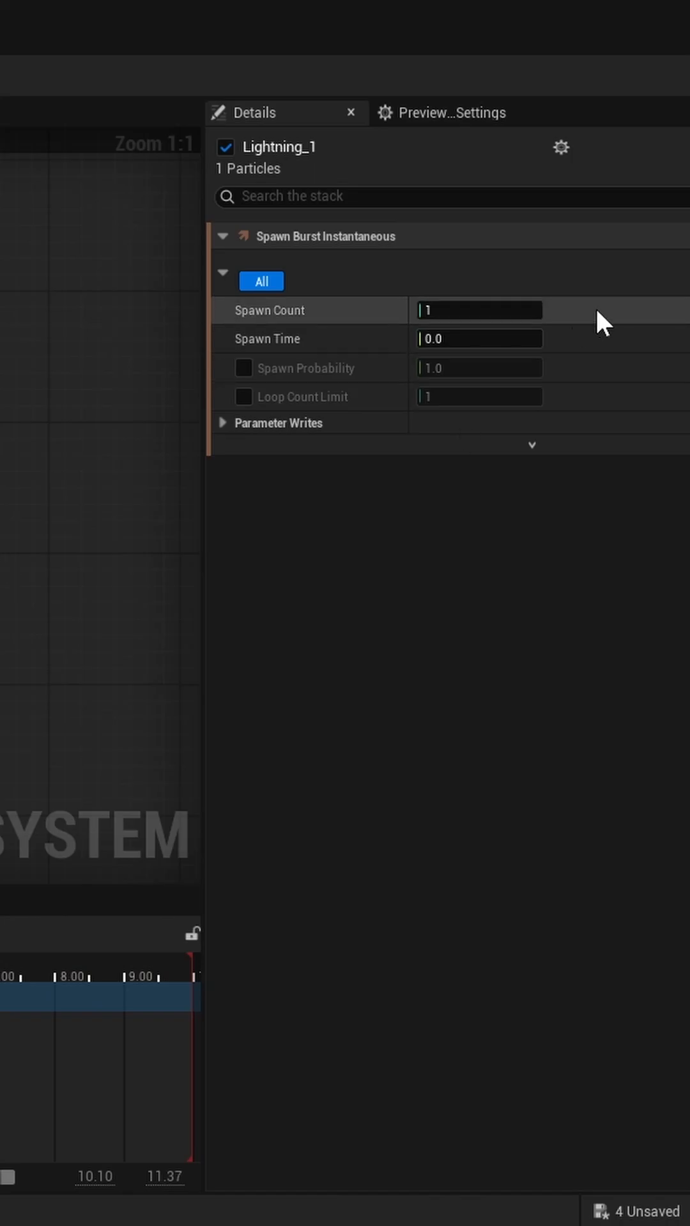
Raise the Spawn Burst Instantaneous spawn count to 10
{"action": "type", "text": "0"}
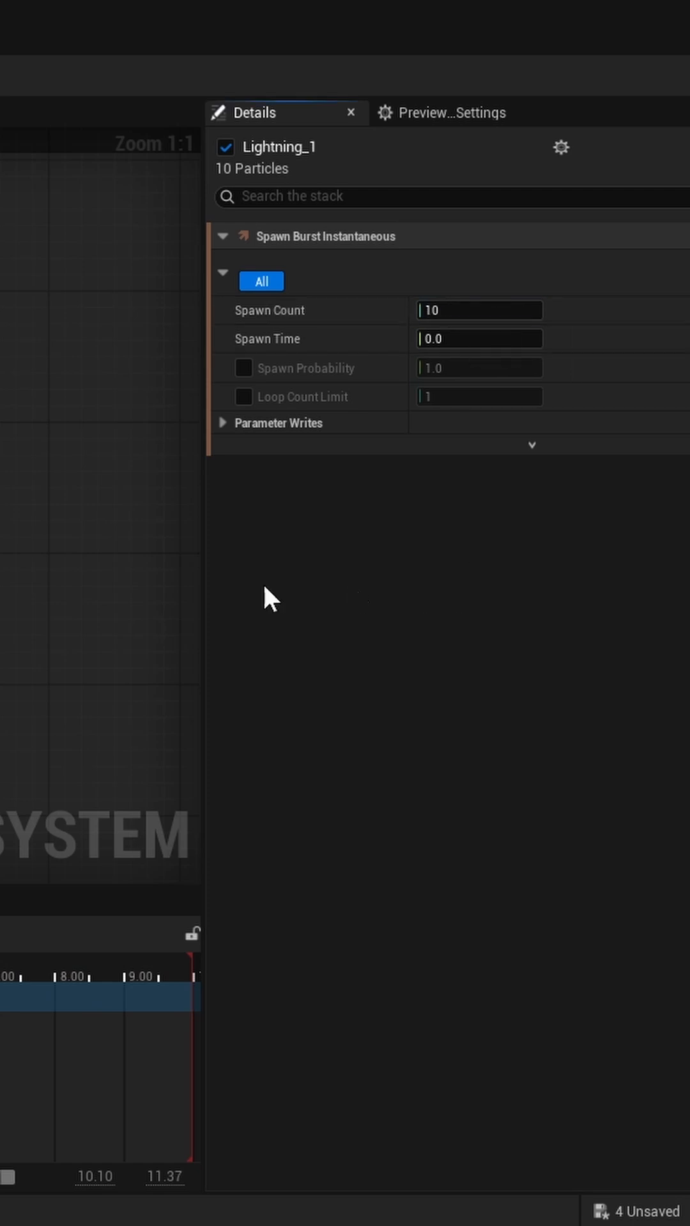
{"action": "left_click", "coordinate": [519, 697]}
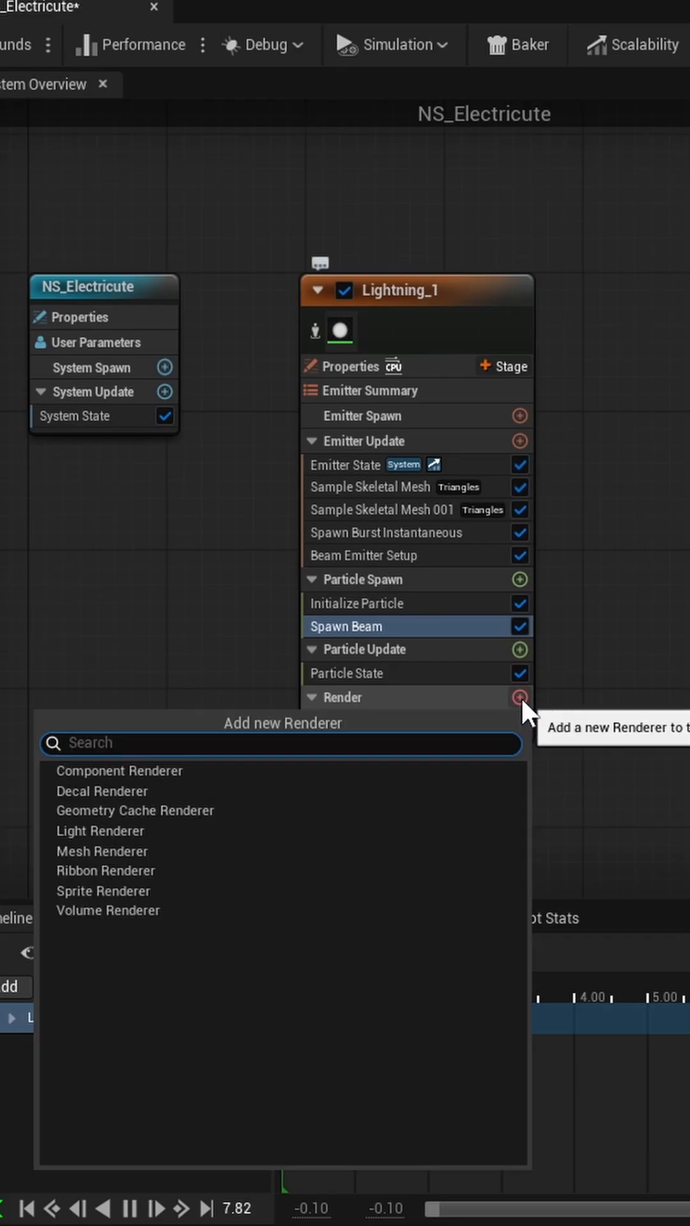
Add a Ribbon Renderer to Lightning_1 alongside the sprite renderer
{"action": "left_click", "coordinate": [106, 870]}
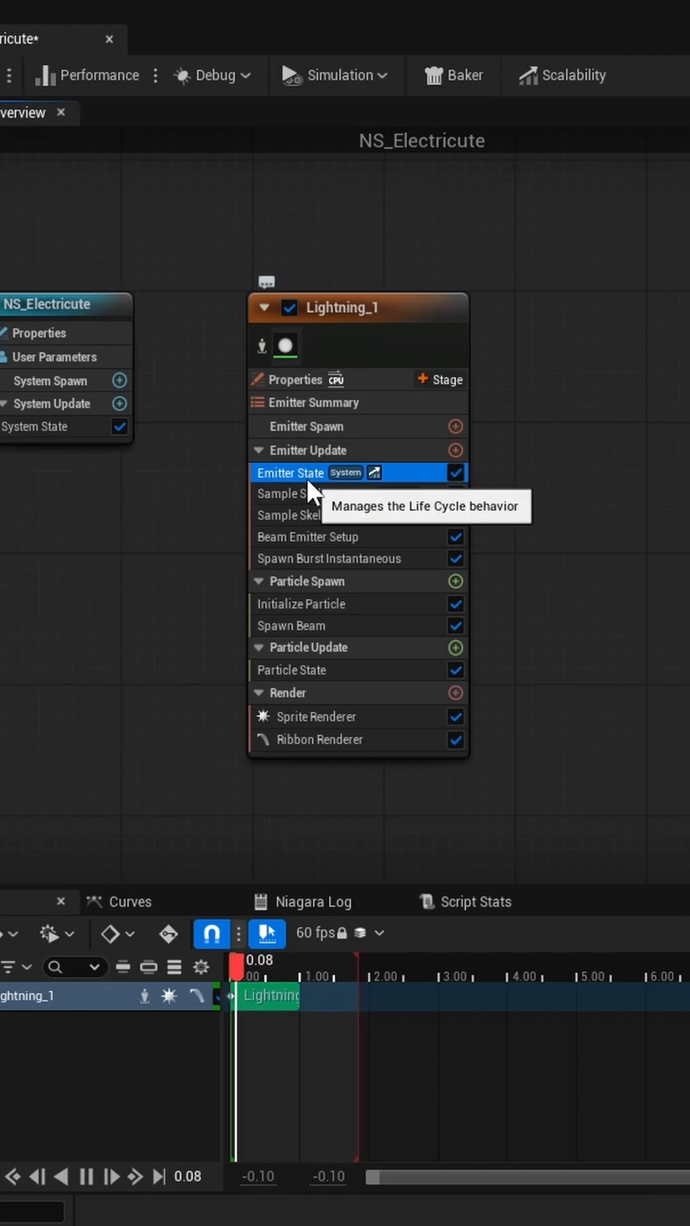
{"action": "left_click", "coordinate": [290, 473]}
{"action": "type", "text": ".2"}
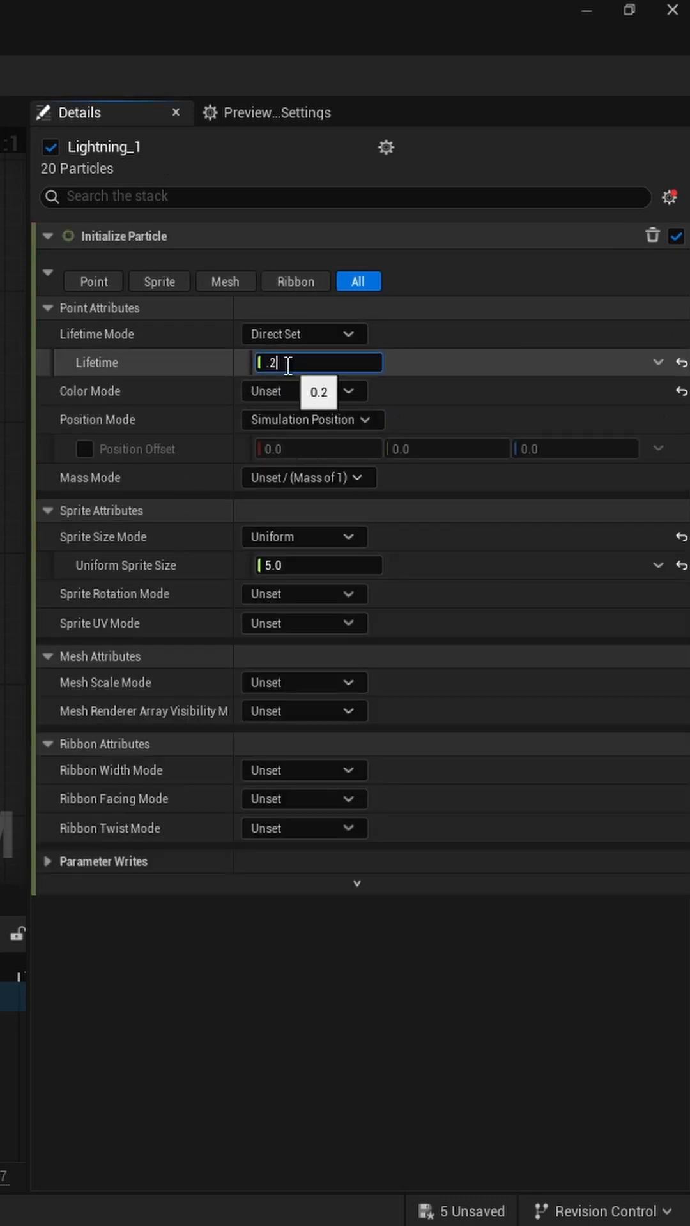
Set particle lifetime to 0.2 and use SampledNormal beam tangents with absolute tangents off
{"action": "left_click", "coordinate": [655, 540]}
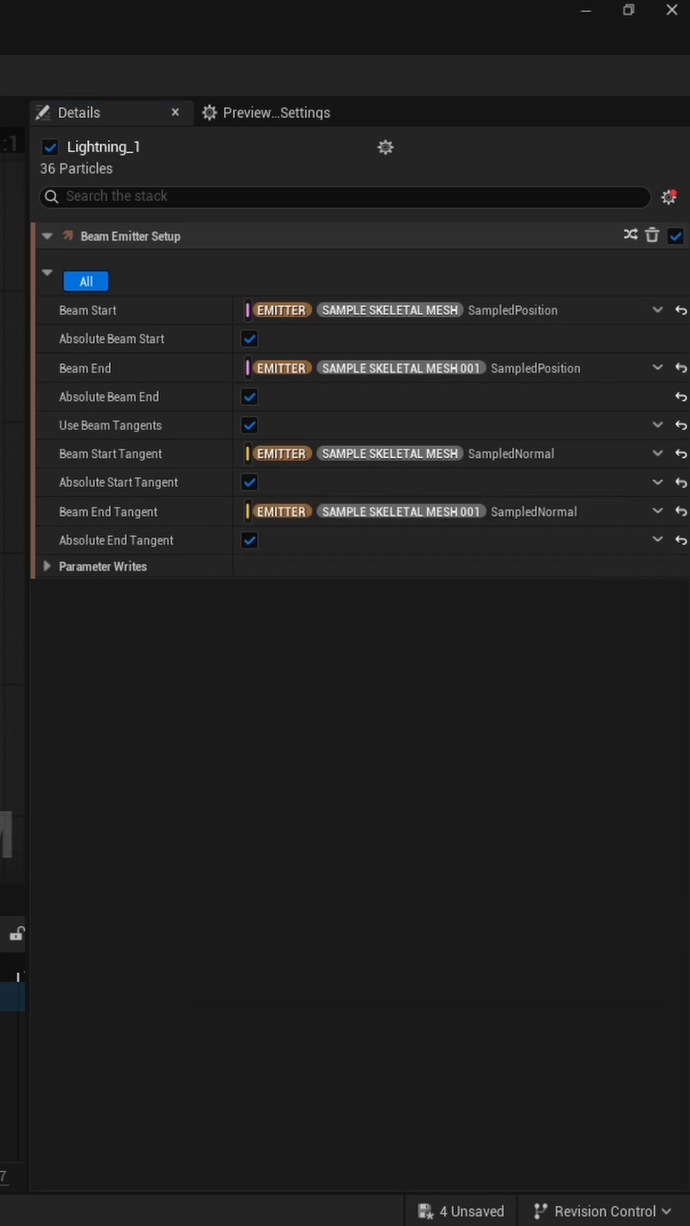
{"action": "left_click", "coordinate": [249, 540]}
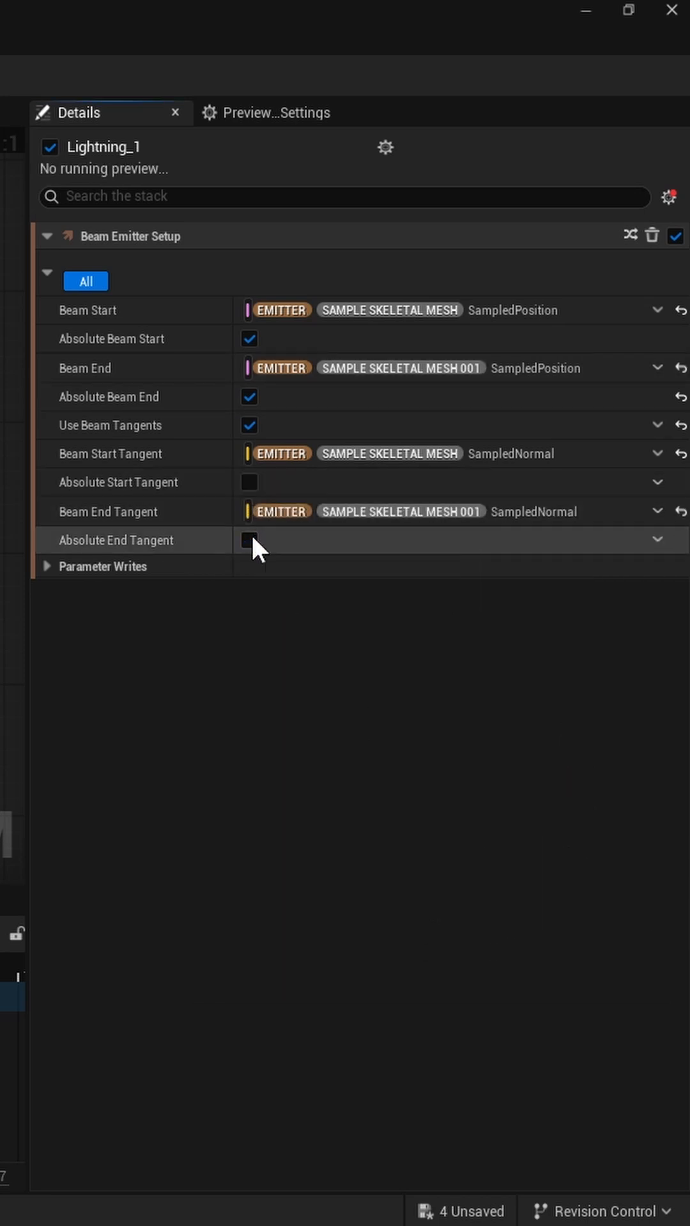